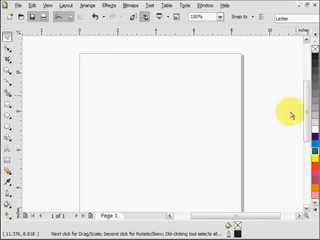
mouse_move(275, 113)
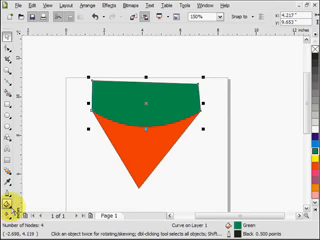
Open the Fill tool flyout to show the available fill types for the green curved shape
click(12, 213)
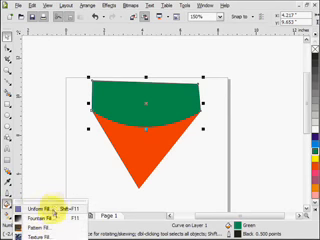